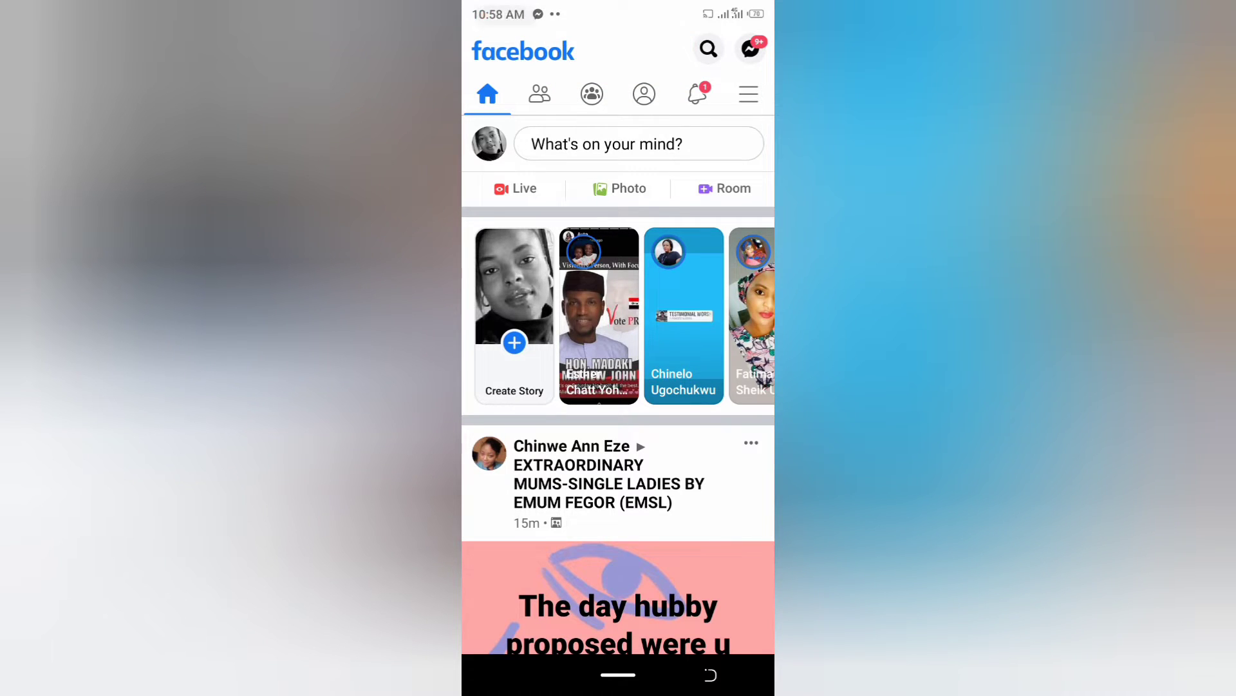
# Step: Go from the main menu into Settings & Privacy, scrolled to Audience and Visibility
pyautogui.click(749, 93)
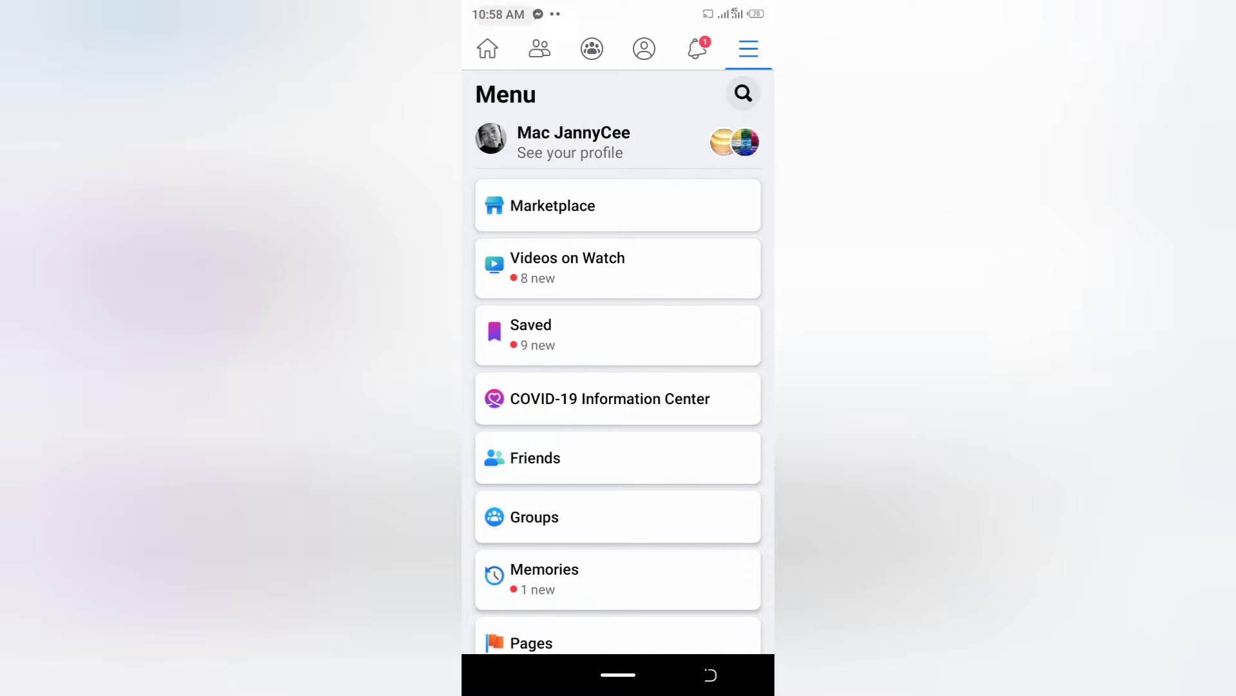
pyautogui.scroll(-3)
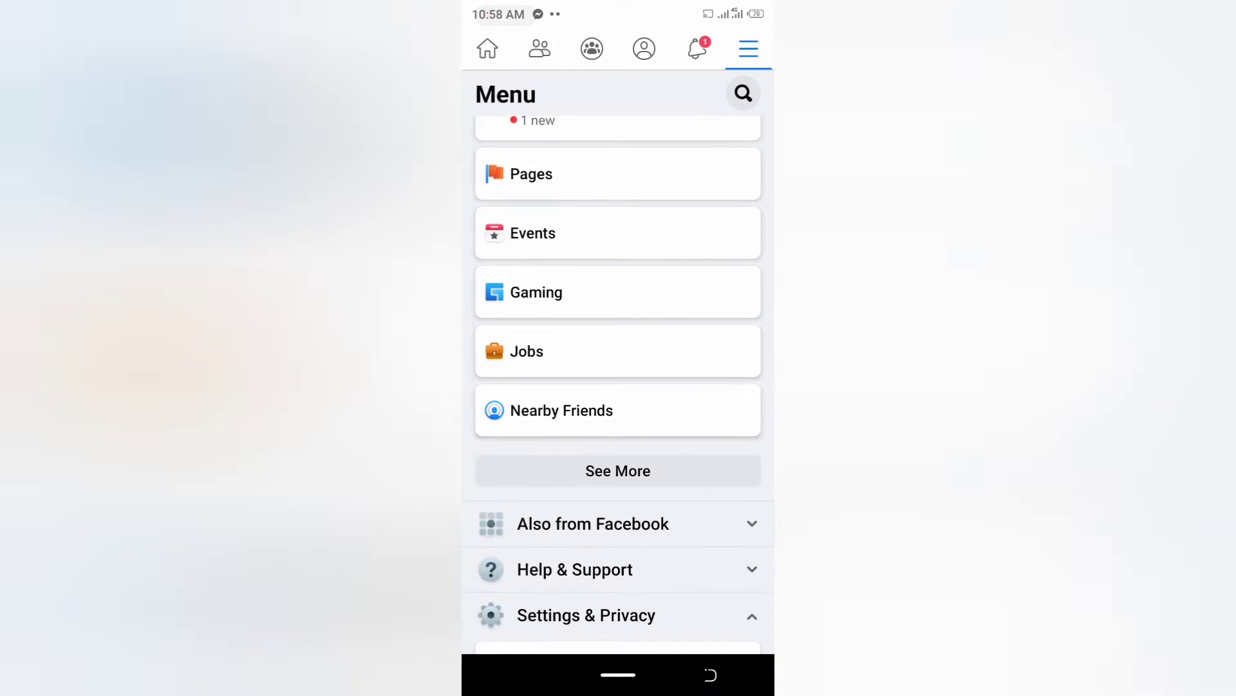
pyautogui.scroll(-3)
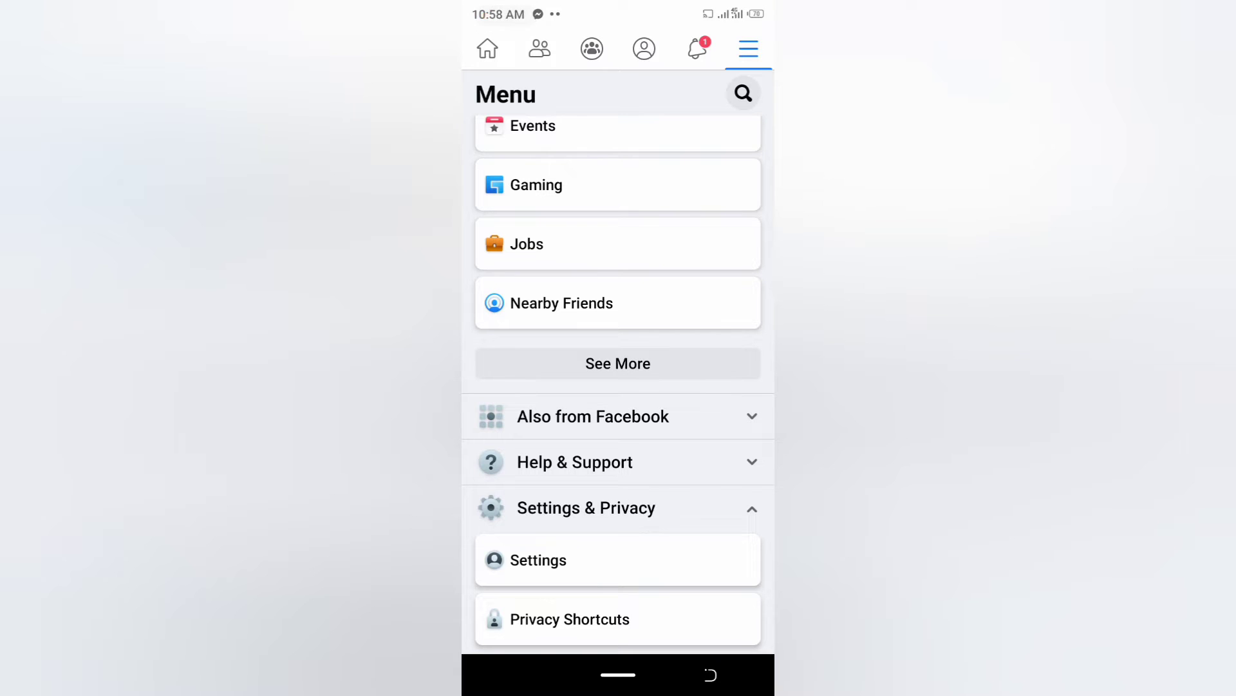
pyautogui.click(538, 559)
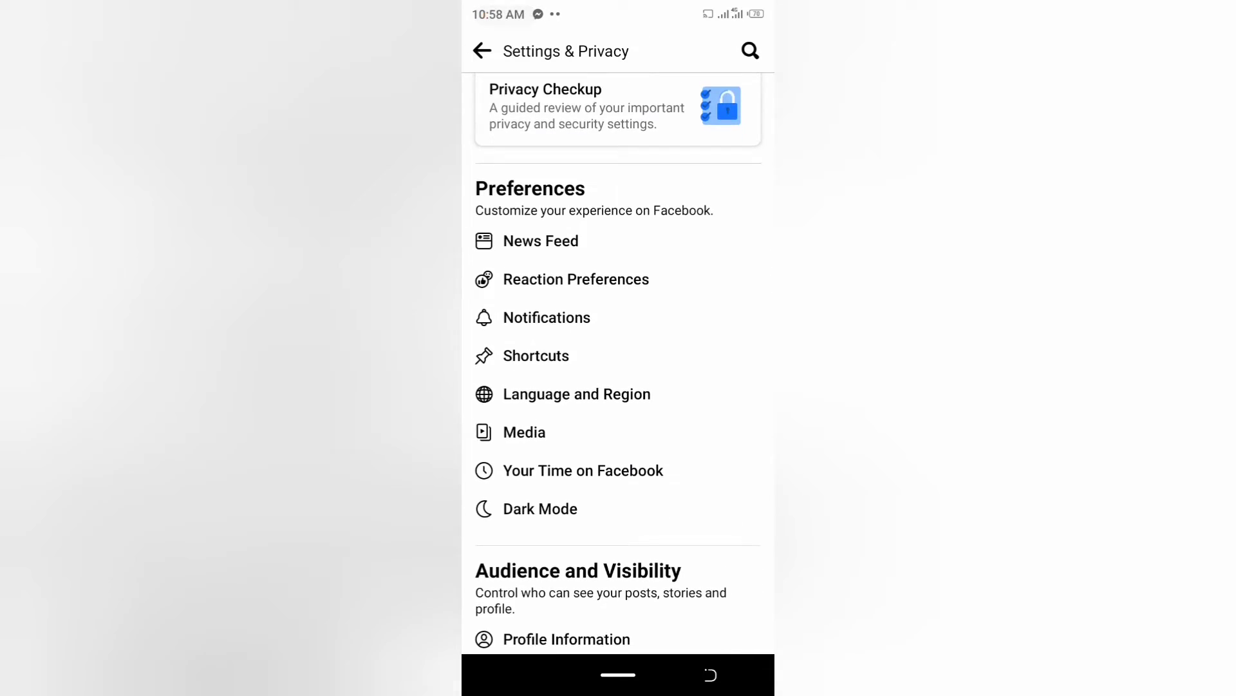
pyautogui.scroll(-3)
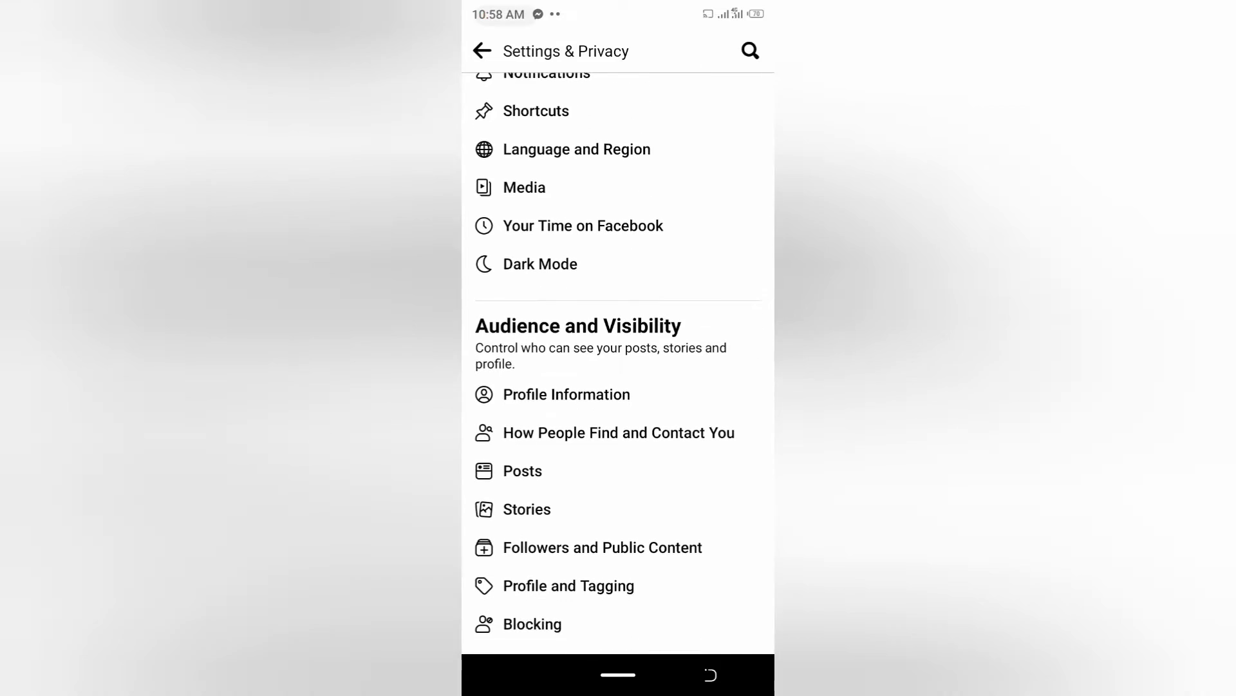
pyautogui.scroll(-3)
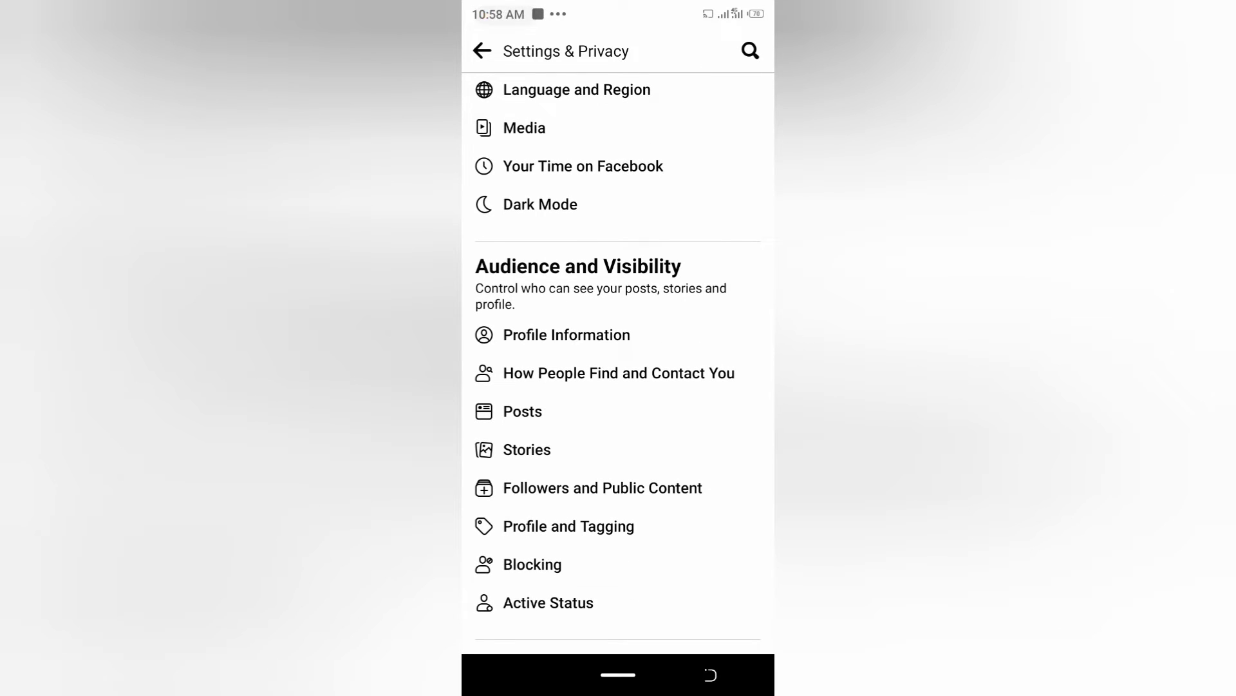
# Step: Open Profile and Tagging and scroll down to the Reviewing section
pyautogui.click(569, 526)
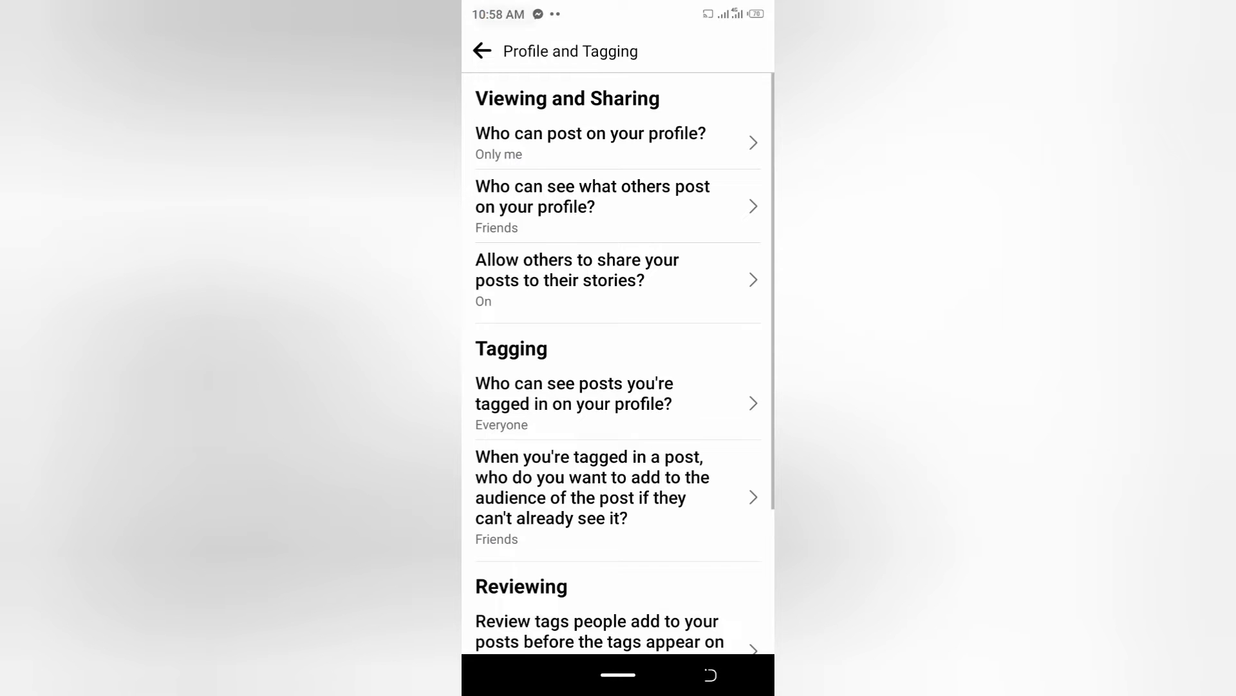
pyautogui.scroll(-3)
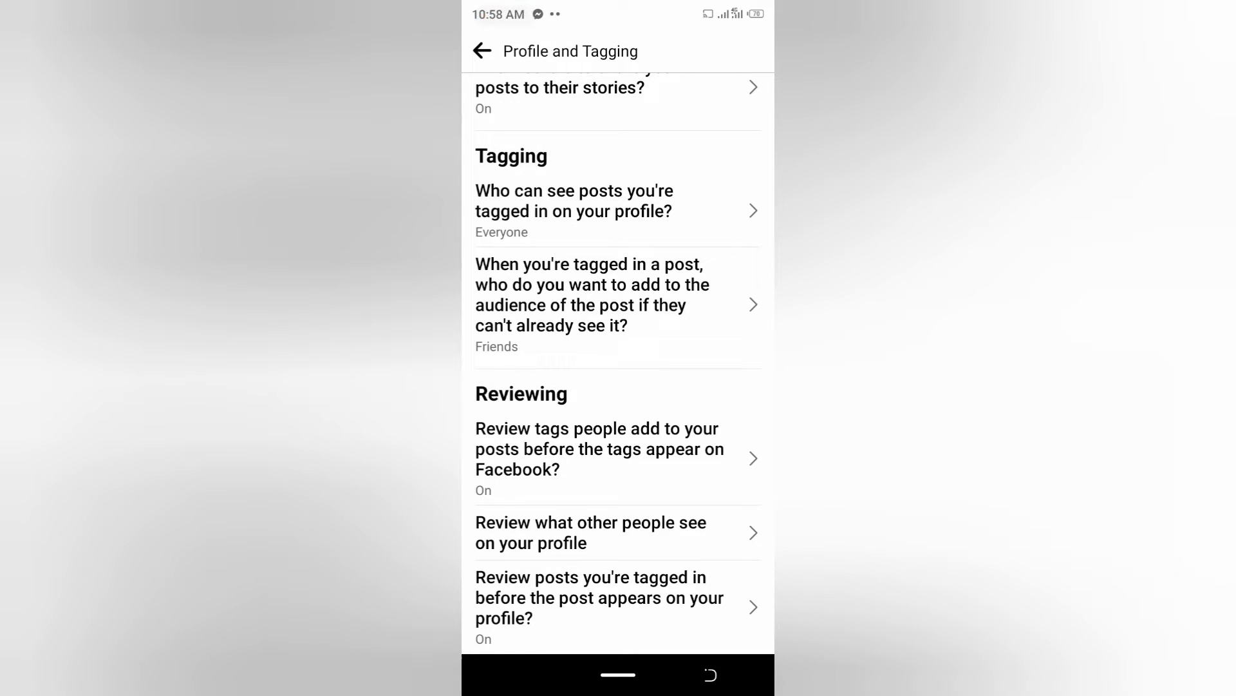
# Step: Open 'Review tags people add to your posts' and confirm tag review is on
pyautogui.click(598, 448)
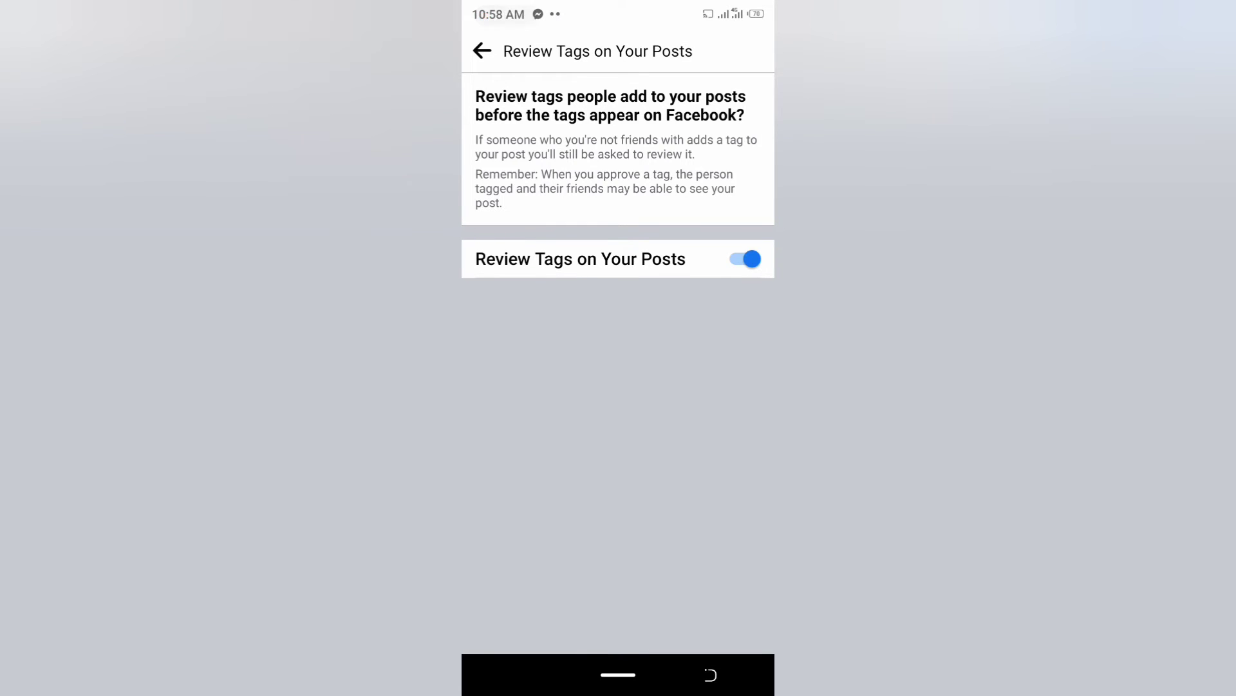
# Step: Go back and open 'Review posts you're tagged in before the post appears on your profile'
pyautogui.click(483, 51)
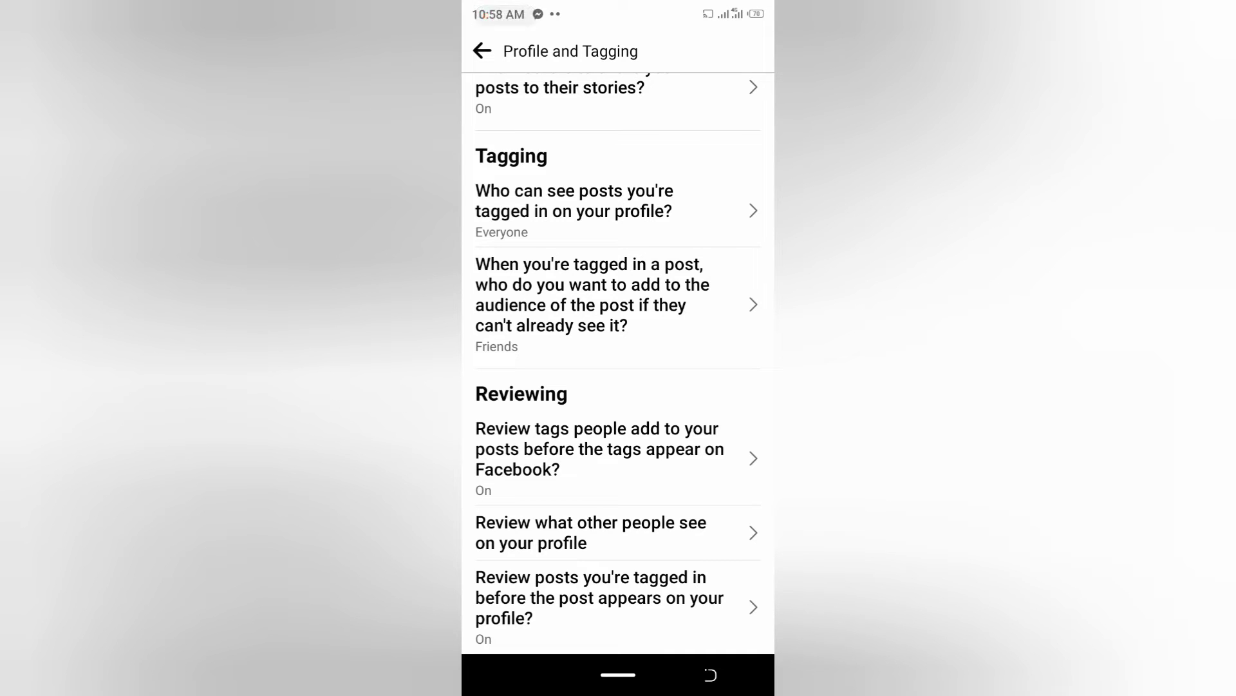
pyautogui.click(599, 596)
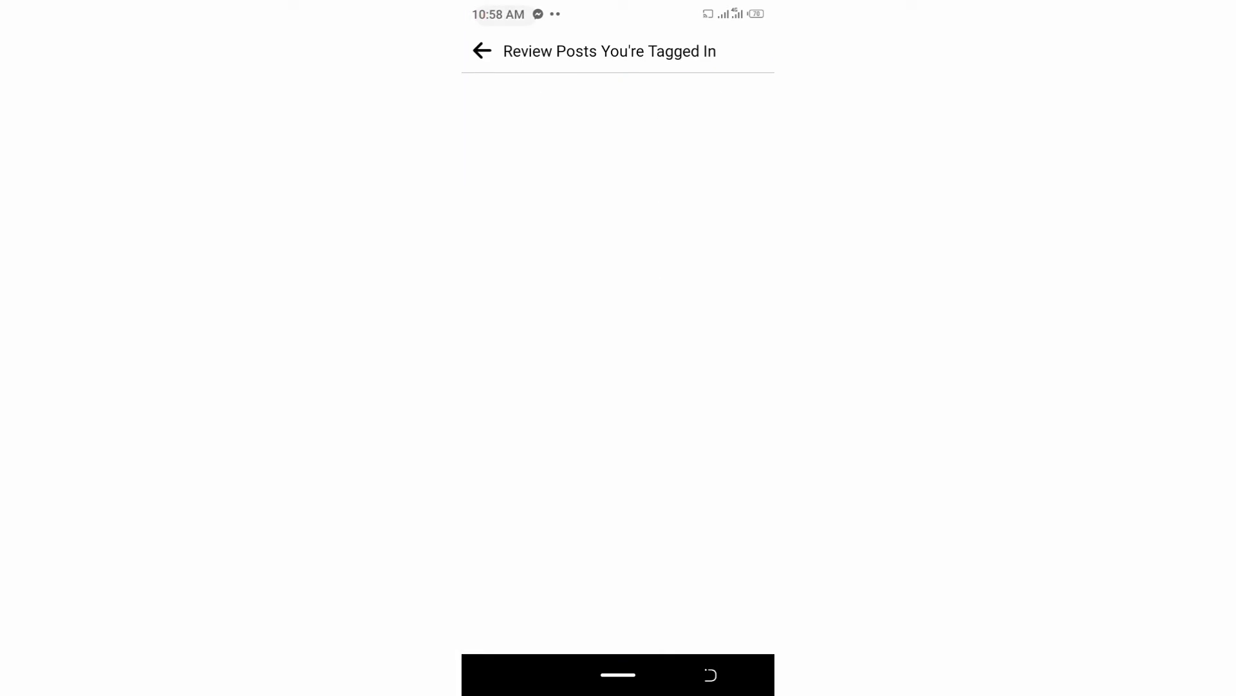